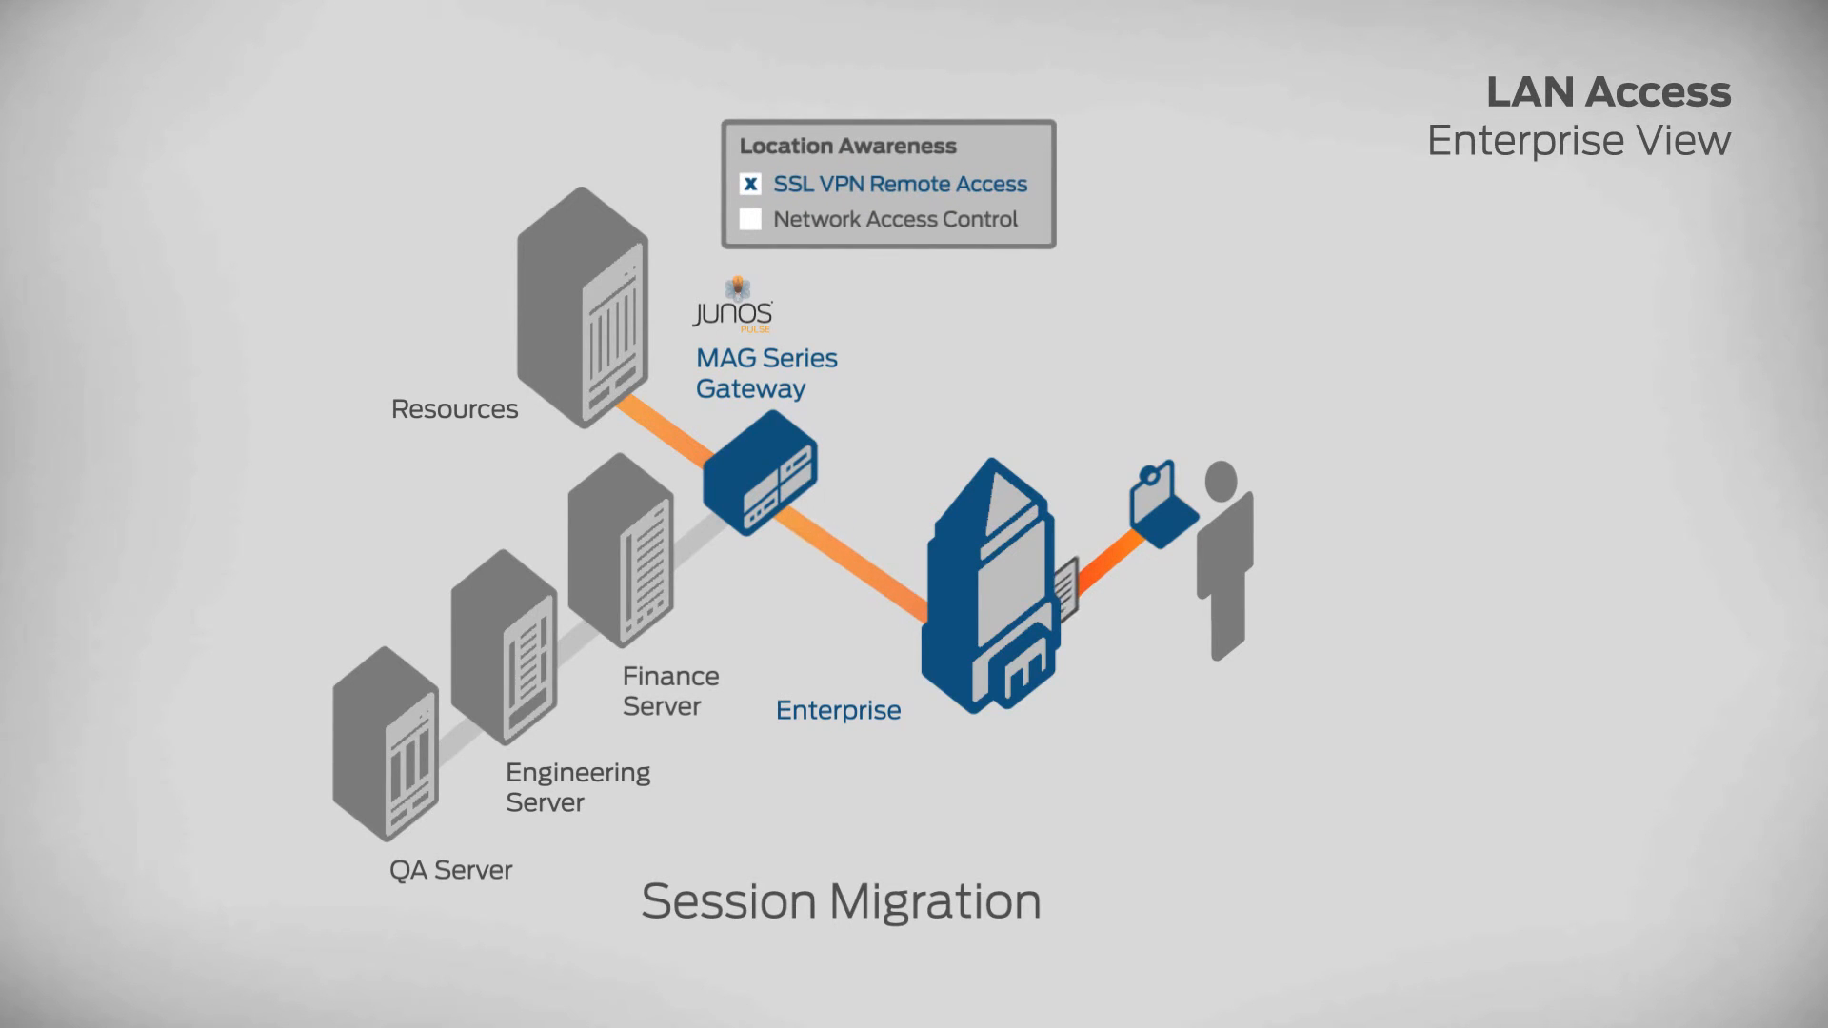
Step: Check Network Access Control beside SSL VPN Remote Access in the Location Awareness panel
{"action": "left_click", "coordinate": [749, 219]}
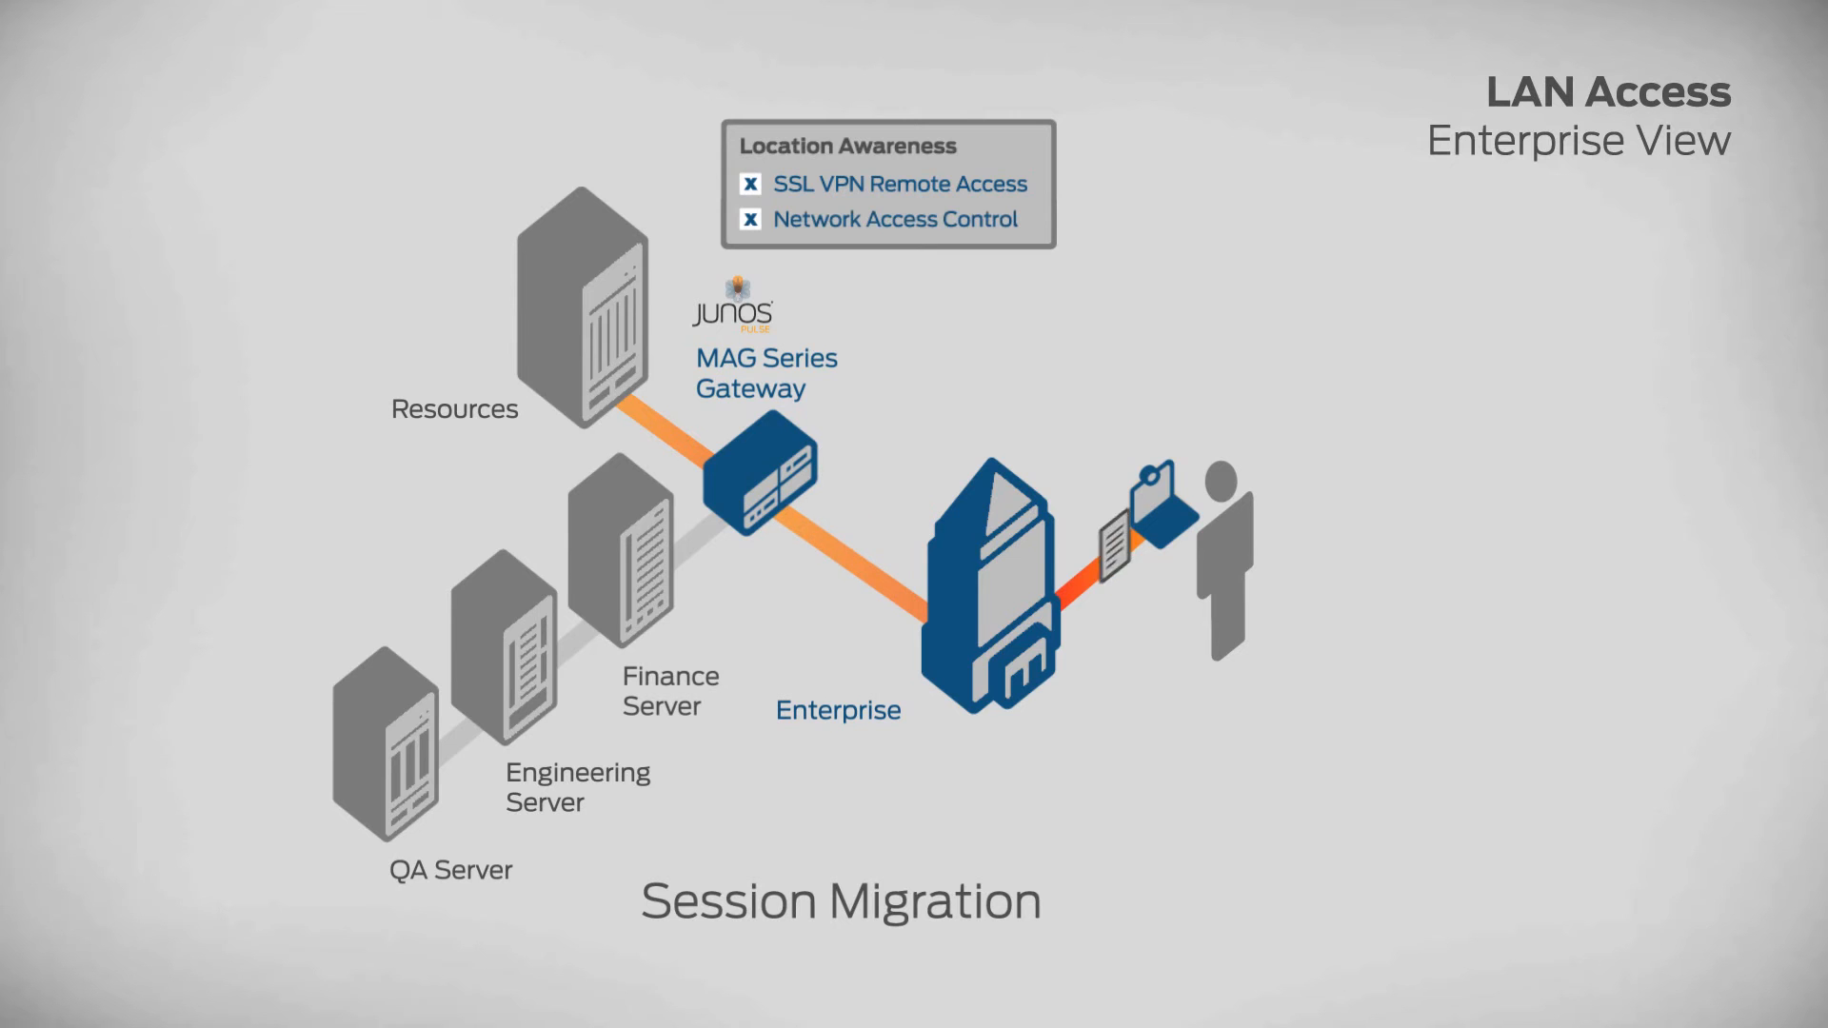